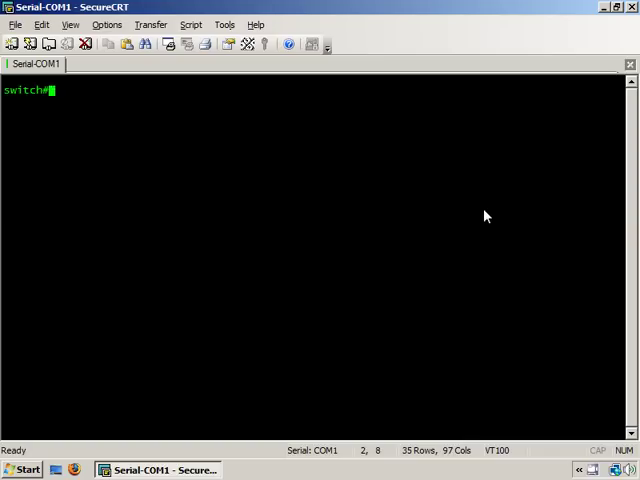
# Enter the 'sh ver' command at the switch console
pyautogui.write('sh ver')
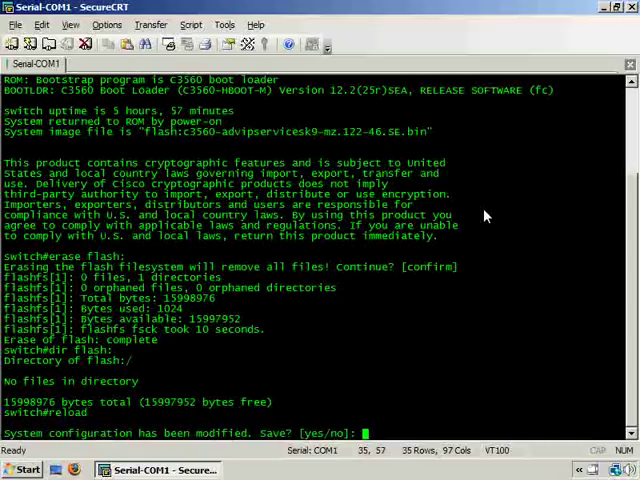
# Decline saving the configuration, then list environment variables with 'set' at the switch: prompt
pyautogui.write('n')
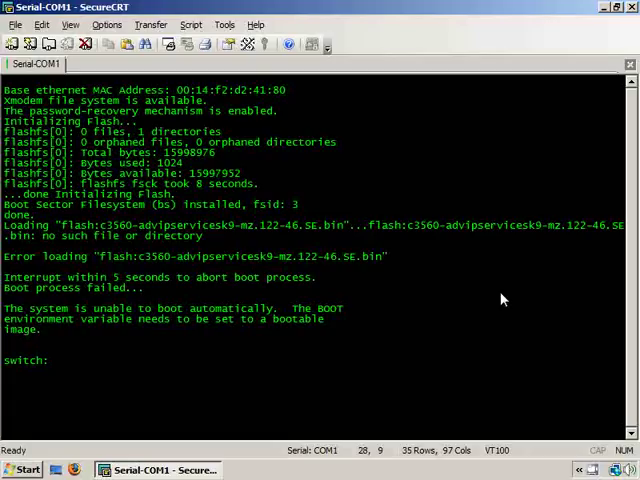
pyautogui.write('set')
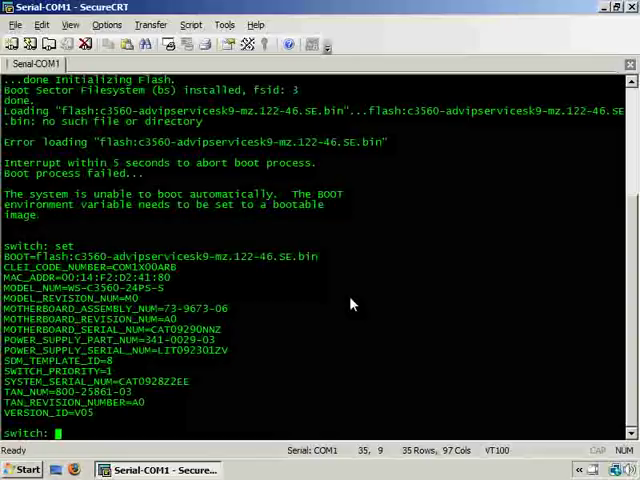
# Set the switch's BAUD environment variable to 115200
pyautogui.write('BAUD')
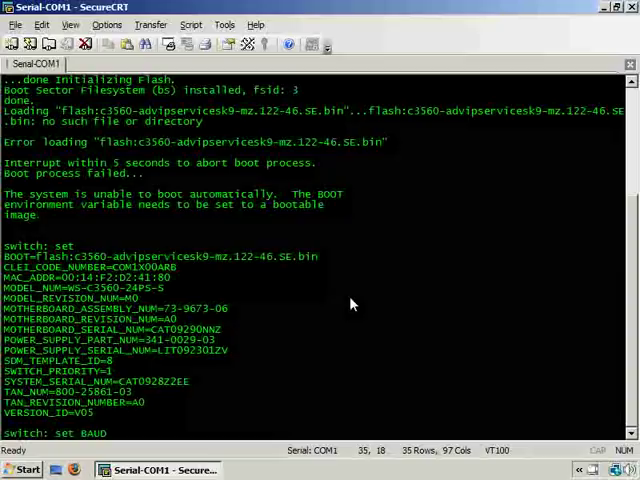
pyautogui.write('115200')
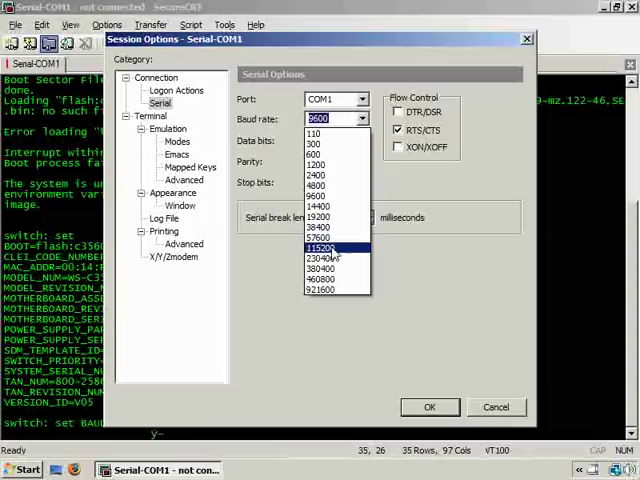
# Switch the session to 115200 baud and list variables to confirm BAUD=115200
pyautogui.click(430, 407)
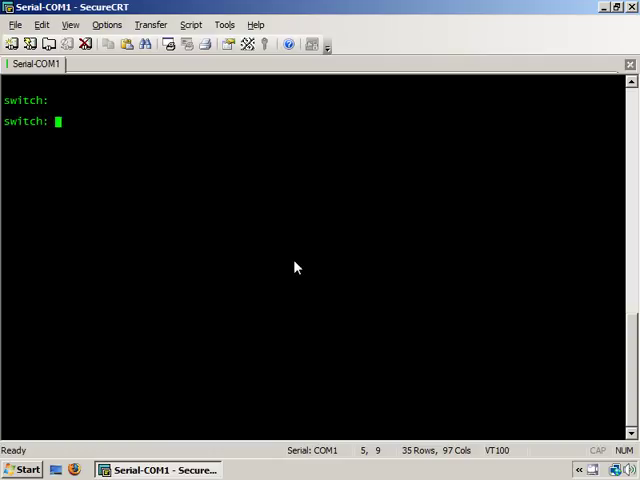
pyautogui.write('set')
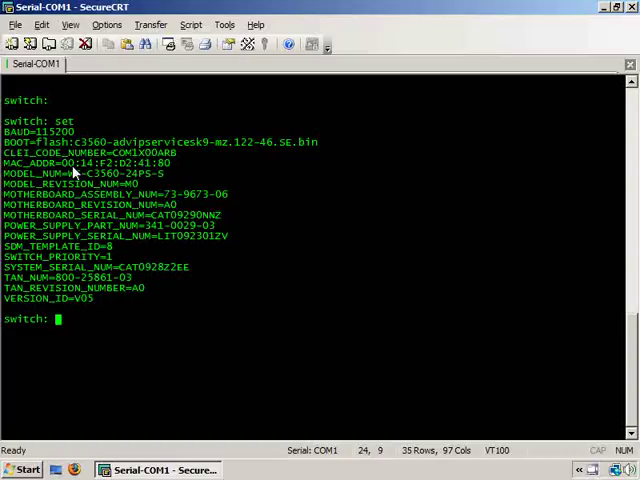
# Start an Xmodem copy of c3560-advipservicesk9-mz.122-46.SE.bin into flash
pyautogui.write('copy x')
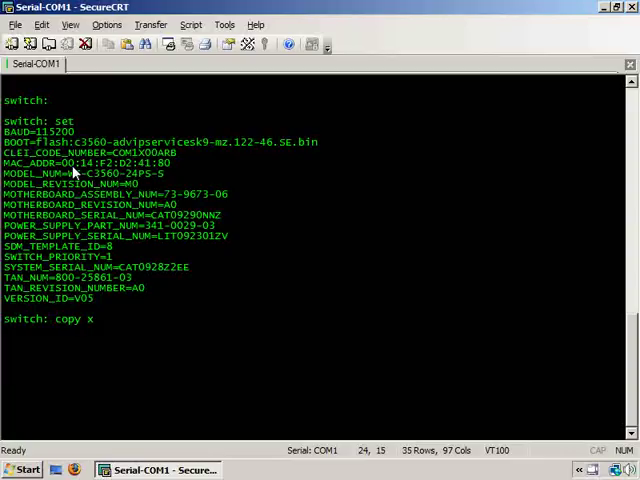
pyautogui.write('modem: flash:')
pyautogui.write('dir flash:')
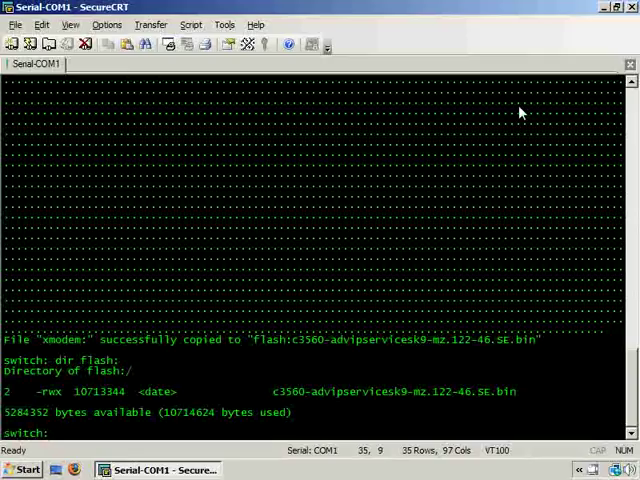
# Unset the switch's BAUD variable and reopen Serial-COM1 properties to restore 9600 baud
pyautogui.write('unset')
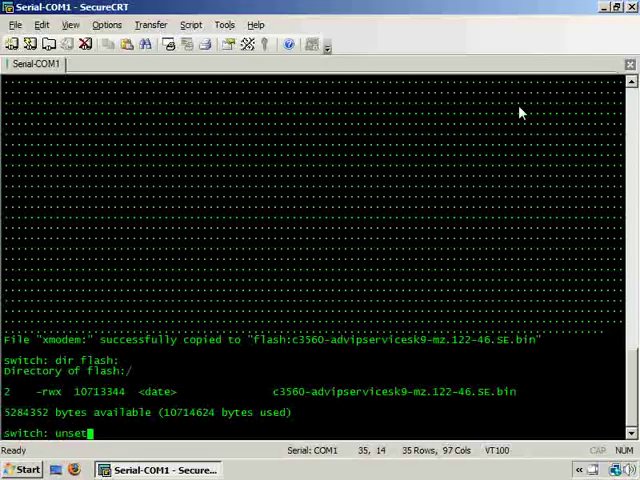
pyautogui.write('BAUD')
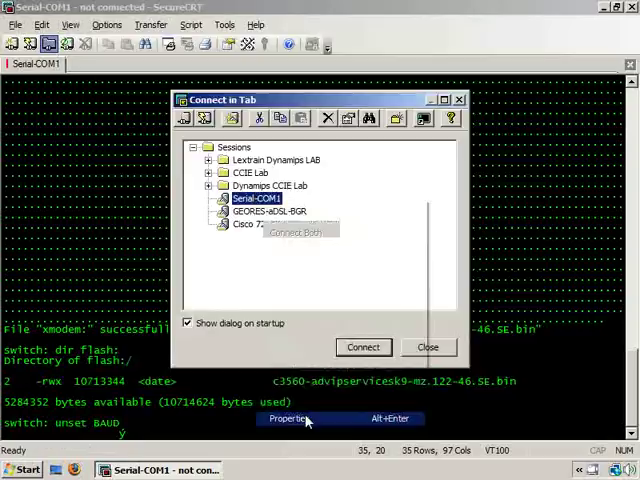
pyautogui.click(363, 347)
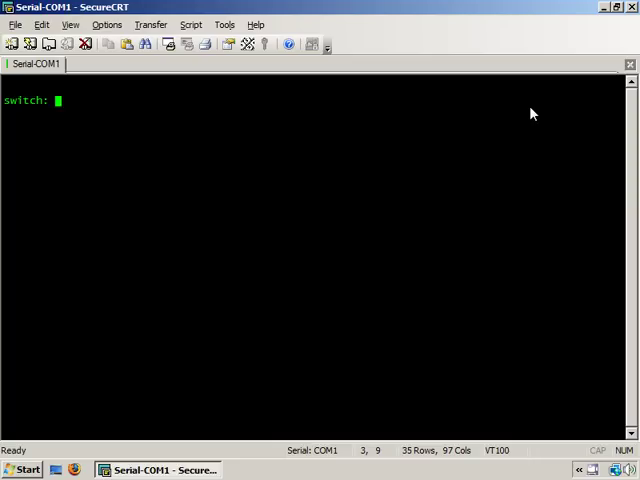
# Verify BAUD is gone with 'set', then boot flash:imagename.bin
pyautogui.write('set')
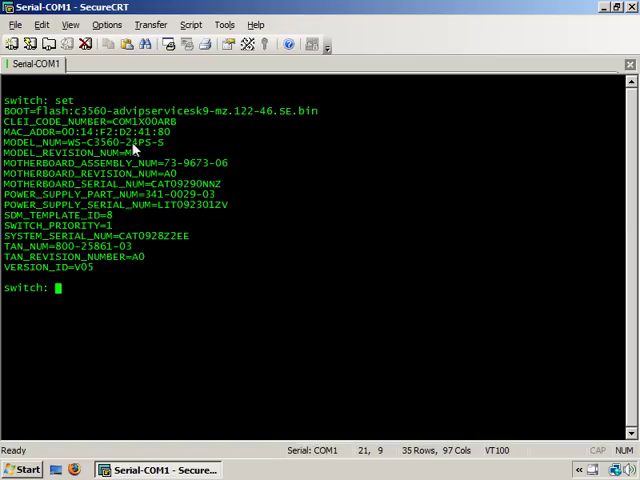
pyautogui.moveTo(518, 130)
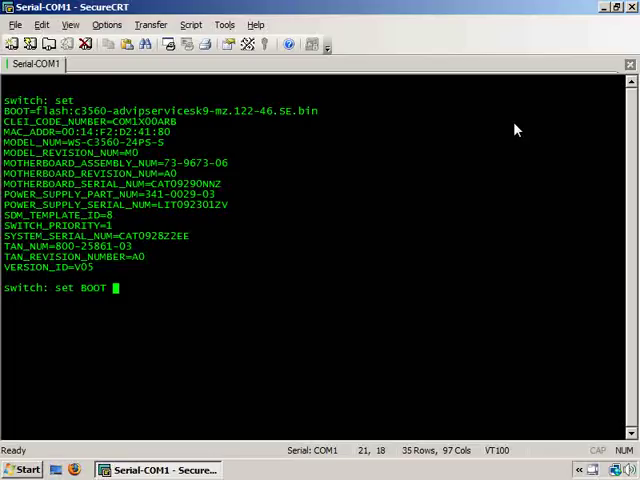
pyautogui.write('imagename.b')
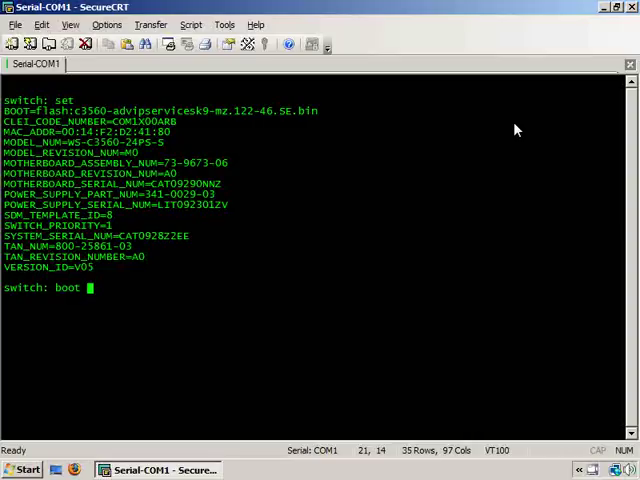
pyautogui.write('flash:imagename.bin')
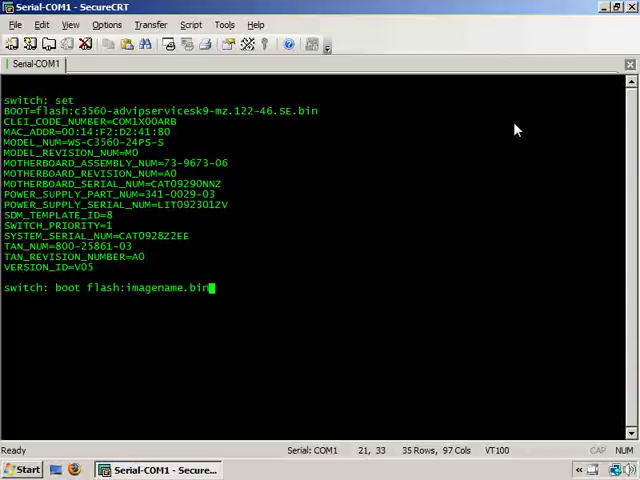